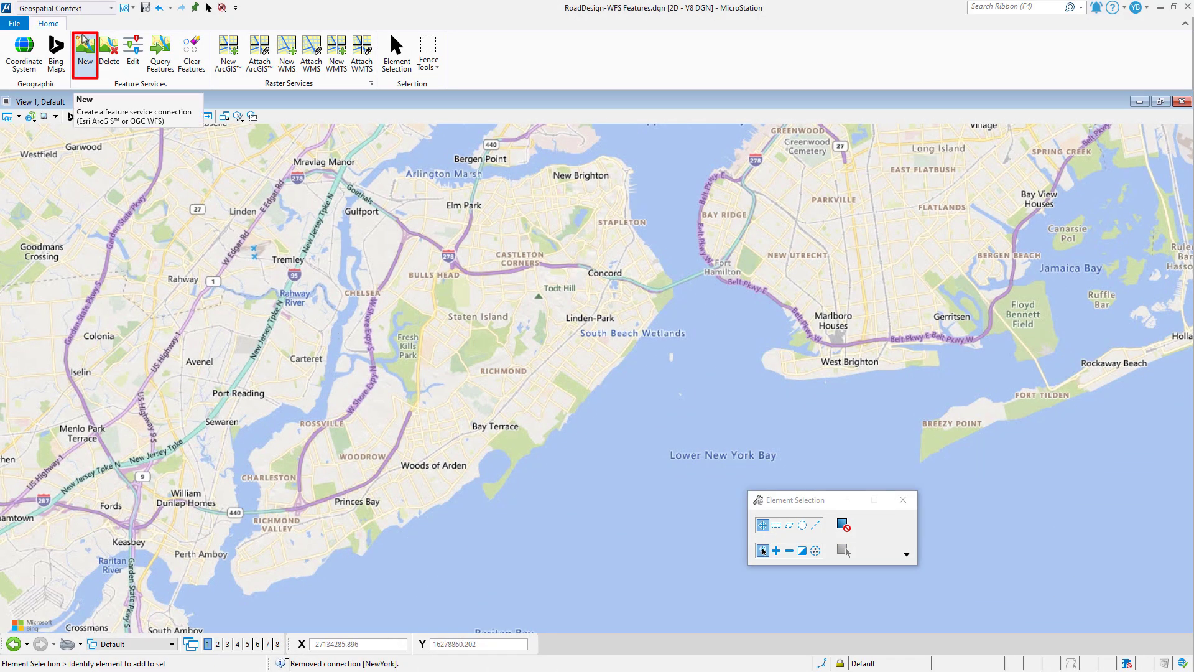
Step: Create a WFS connection named NewYork pointing at the NYC ArcGIS WFSServer URL
click(85, 51)
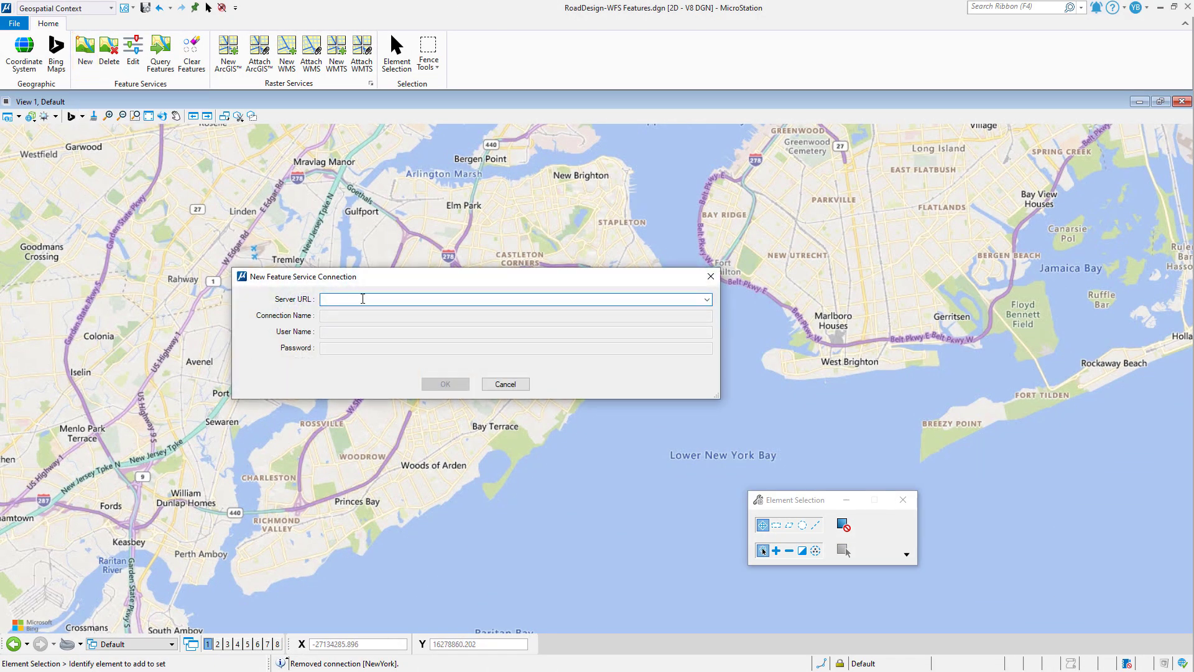
text(https://dservices6.arcgis.com/dkAWMpAQq7oJcWEo/arcgis/services/nyc/WFSServer)
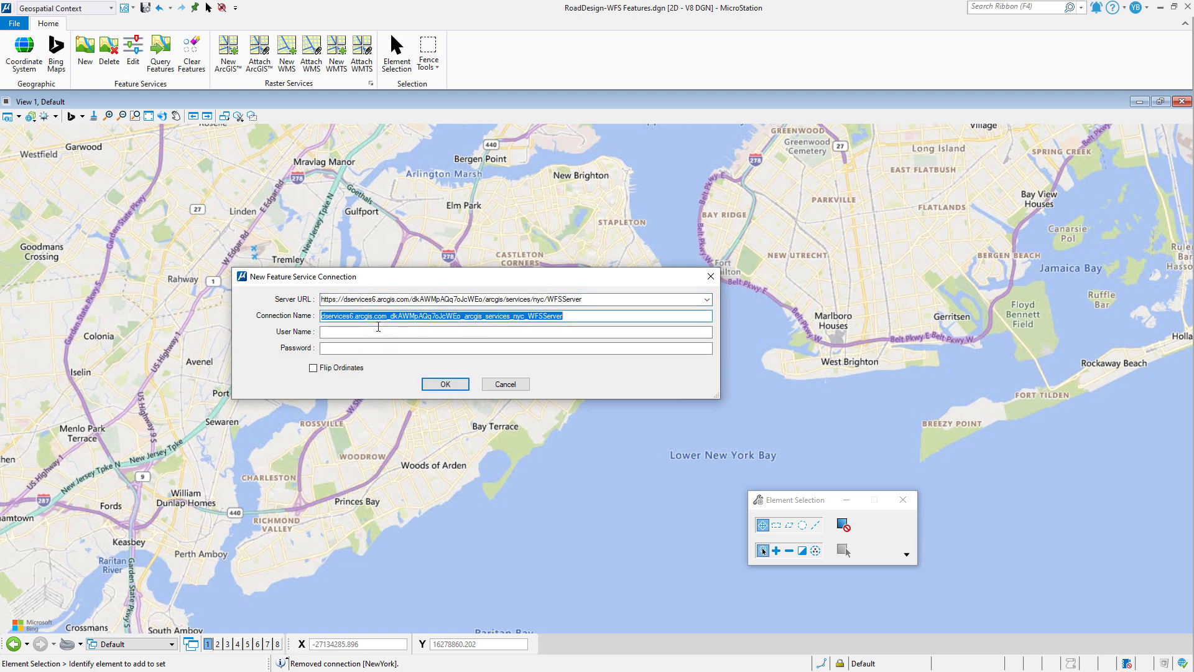
text(New)
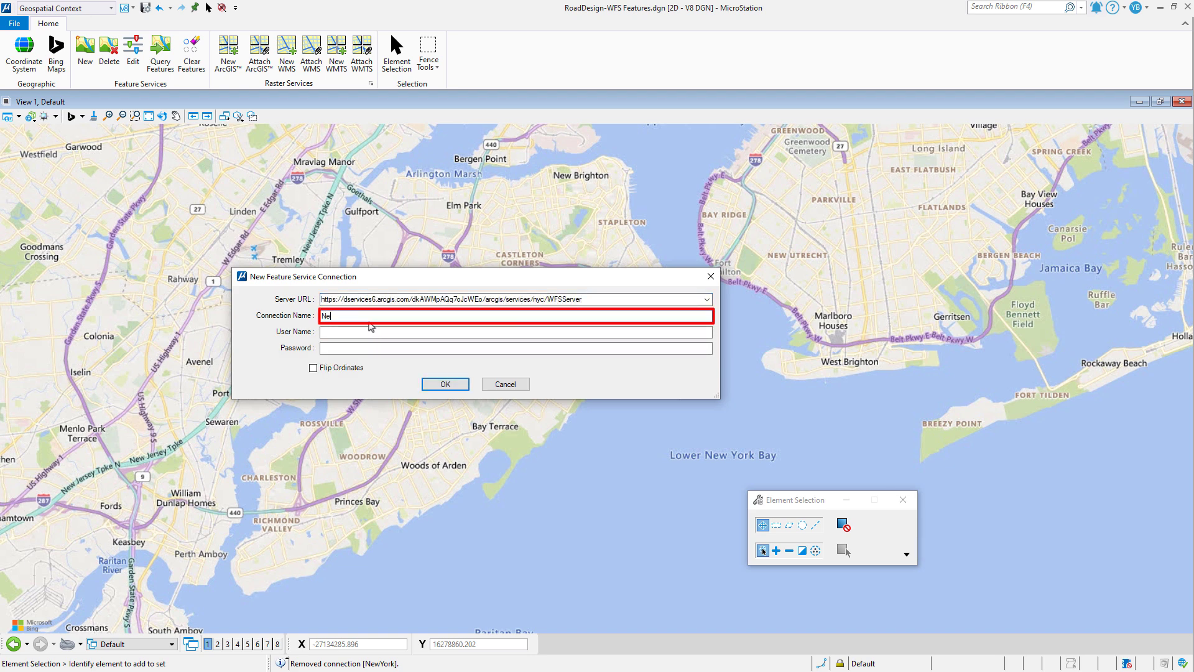
text(wYor)
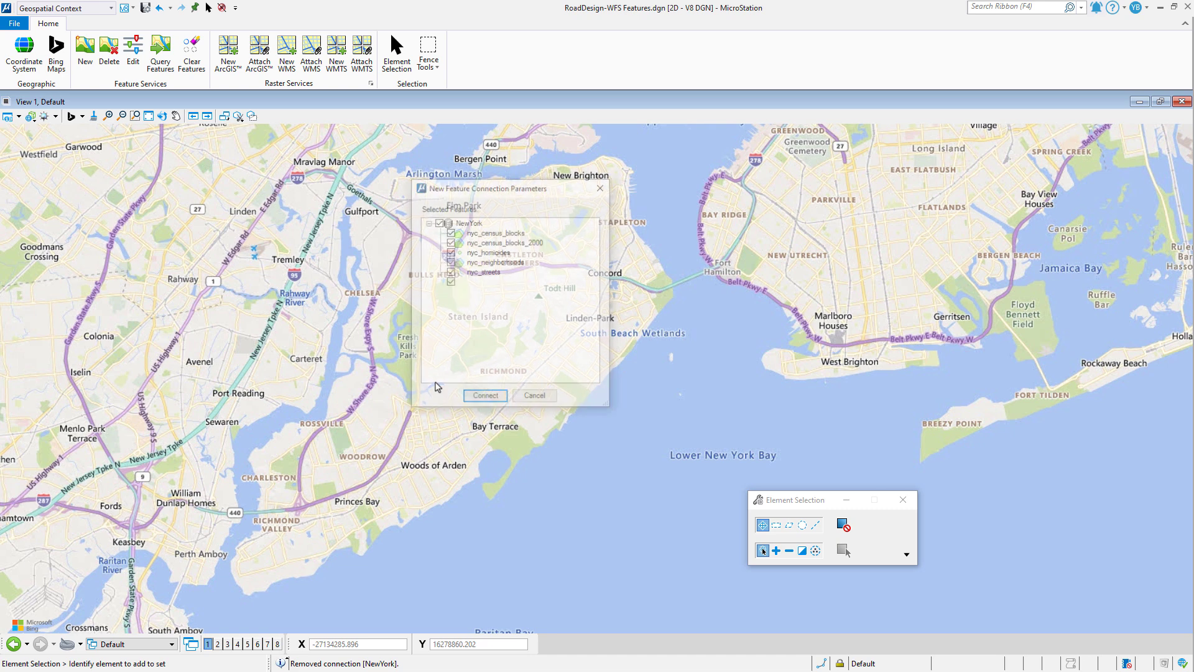
Step: Select only the nyc_streets feature and connect to the service
click(440, 221)
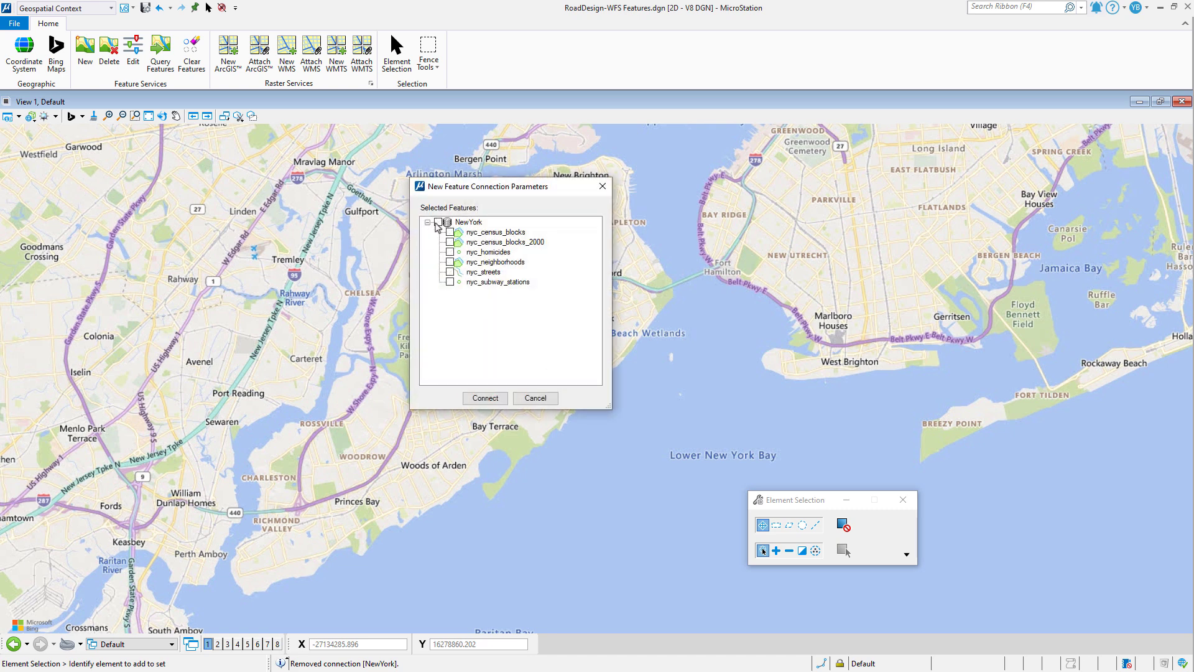
click(449, 273)
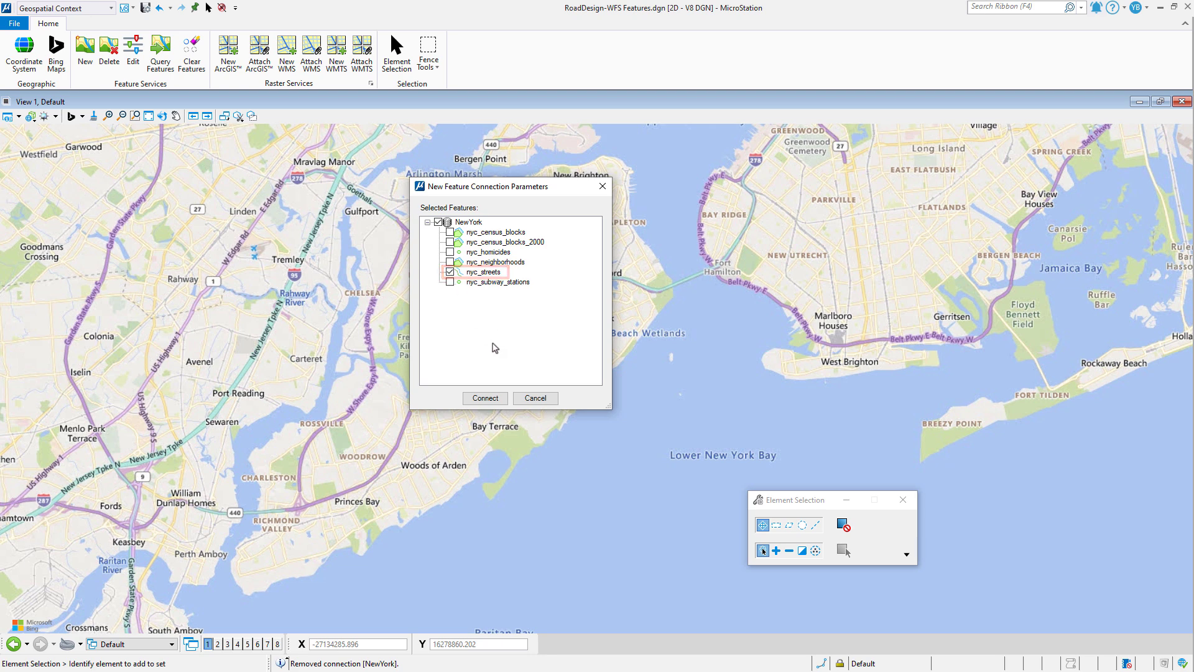
click(484, 398)
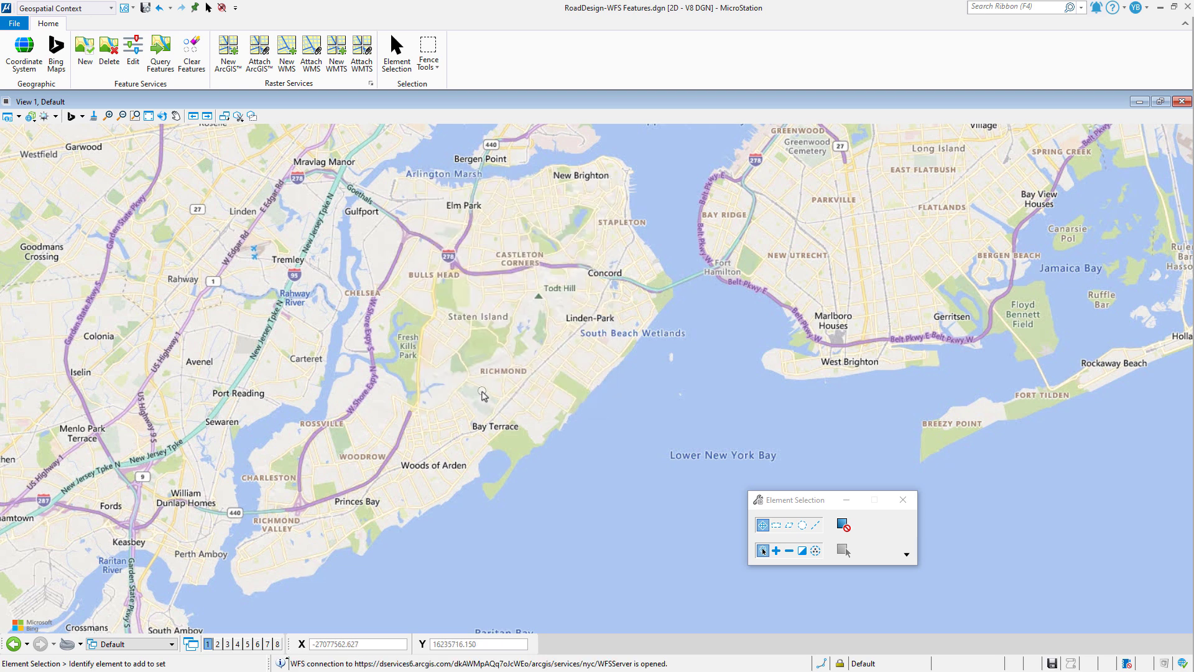
Step: Query the 6496 NYC street features in the current view into the model and bring up Element Templates
click(160, 53)
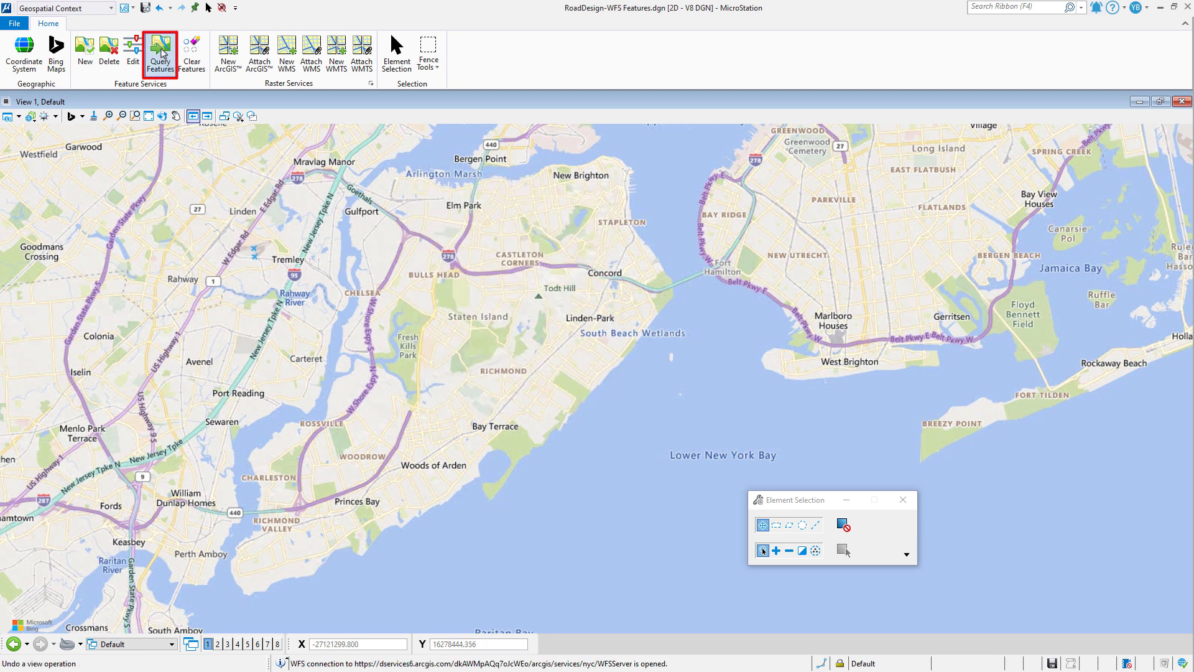
click(160, 53)
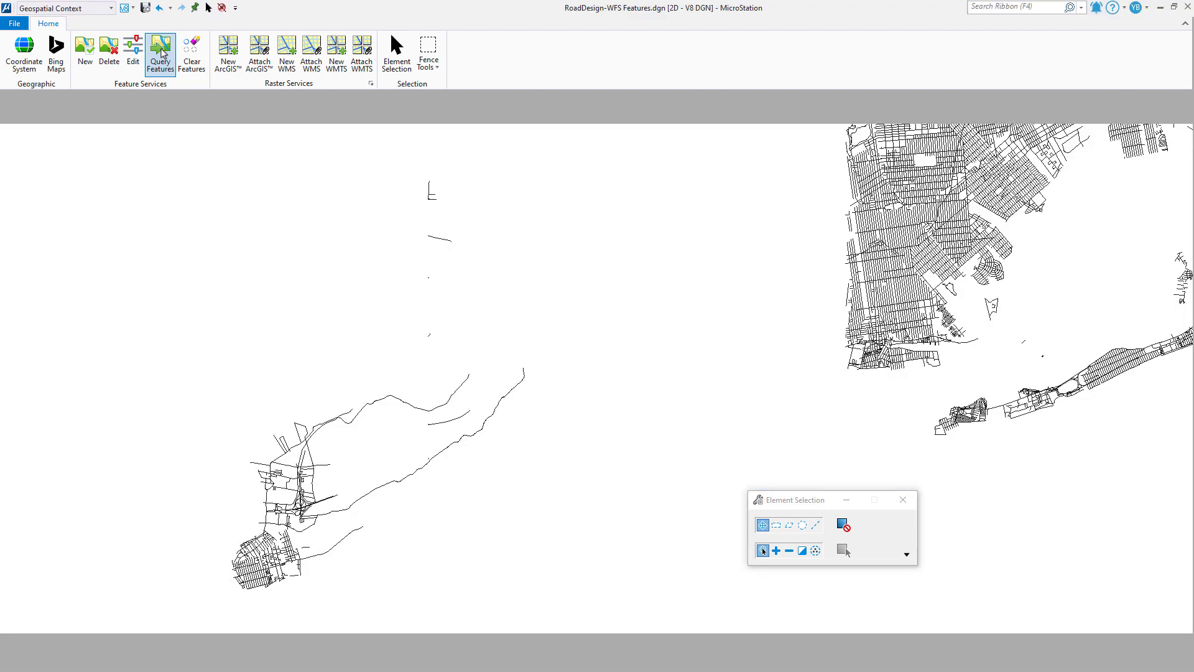
click(160, 54)
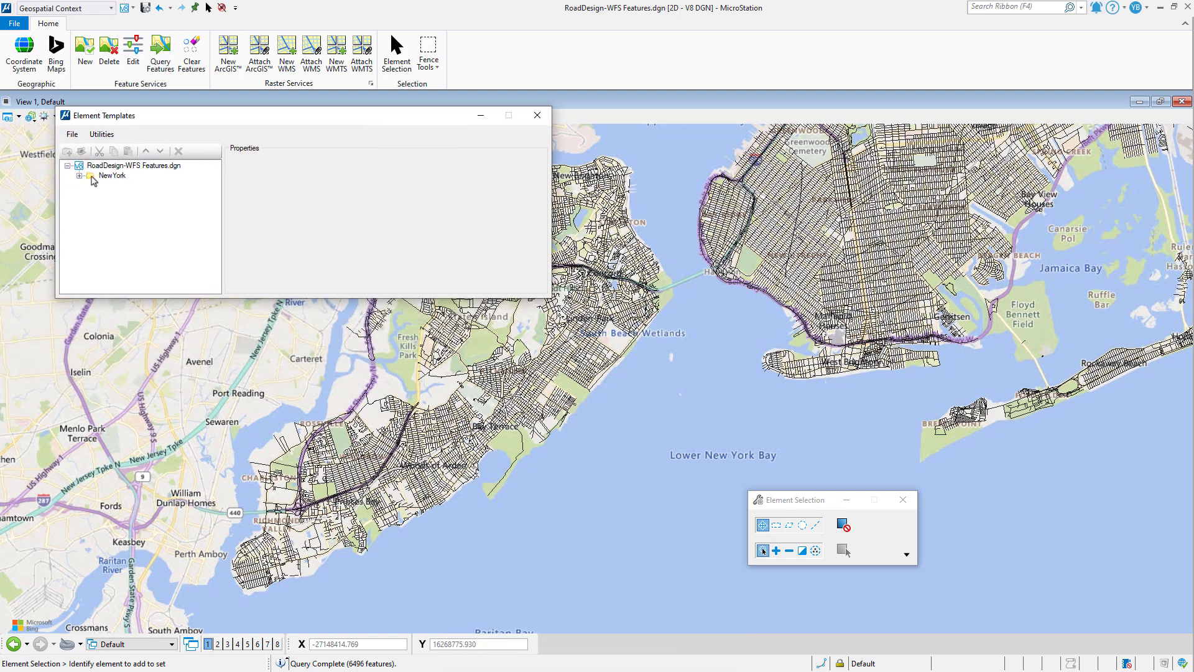
Step: Add a General Settings colour of red to the NewYork nyc_streets template so streets redraw in red
click(81, 176)
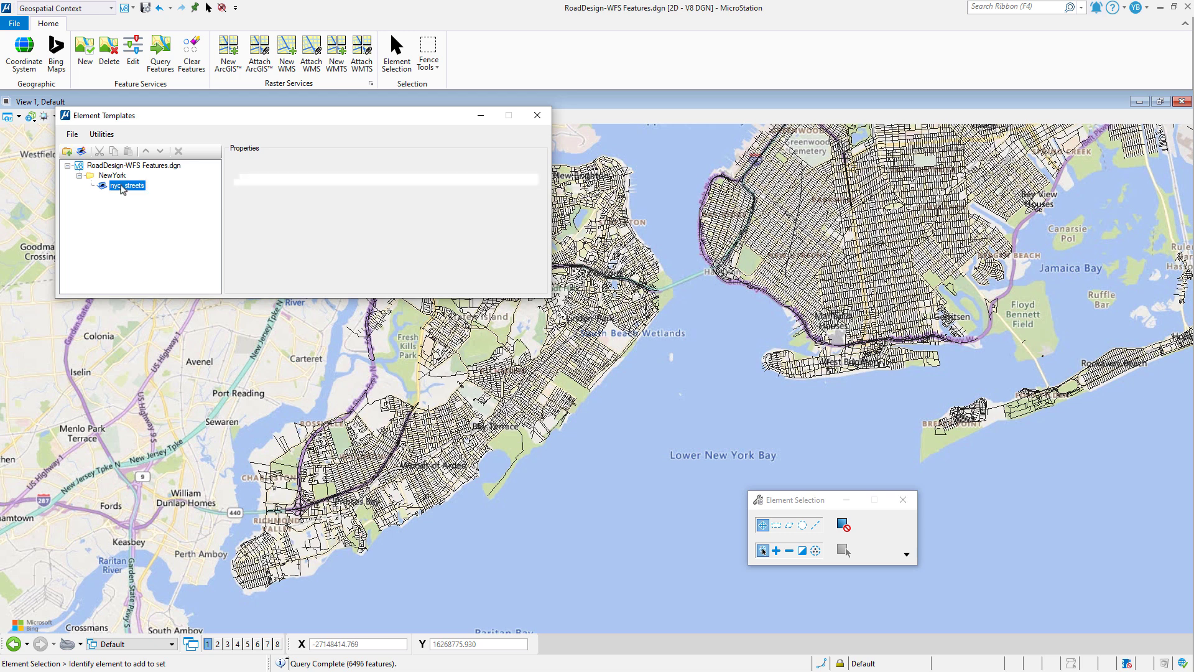
right_click(124, 185)
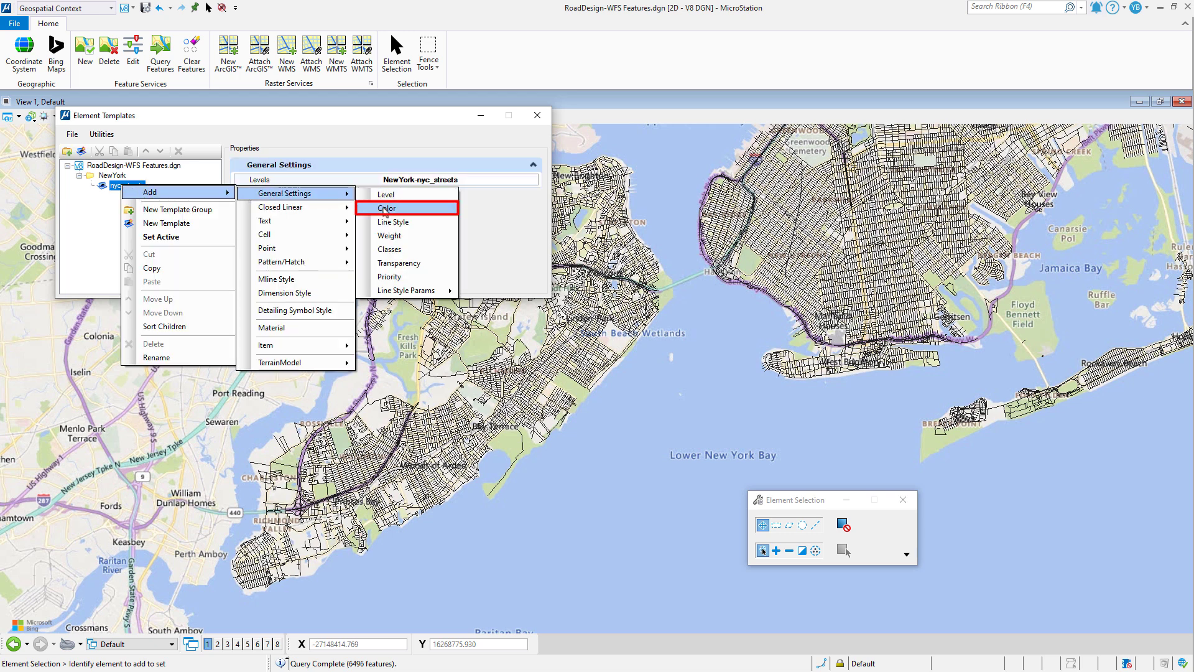
click(387, 208)
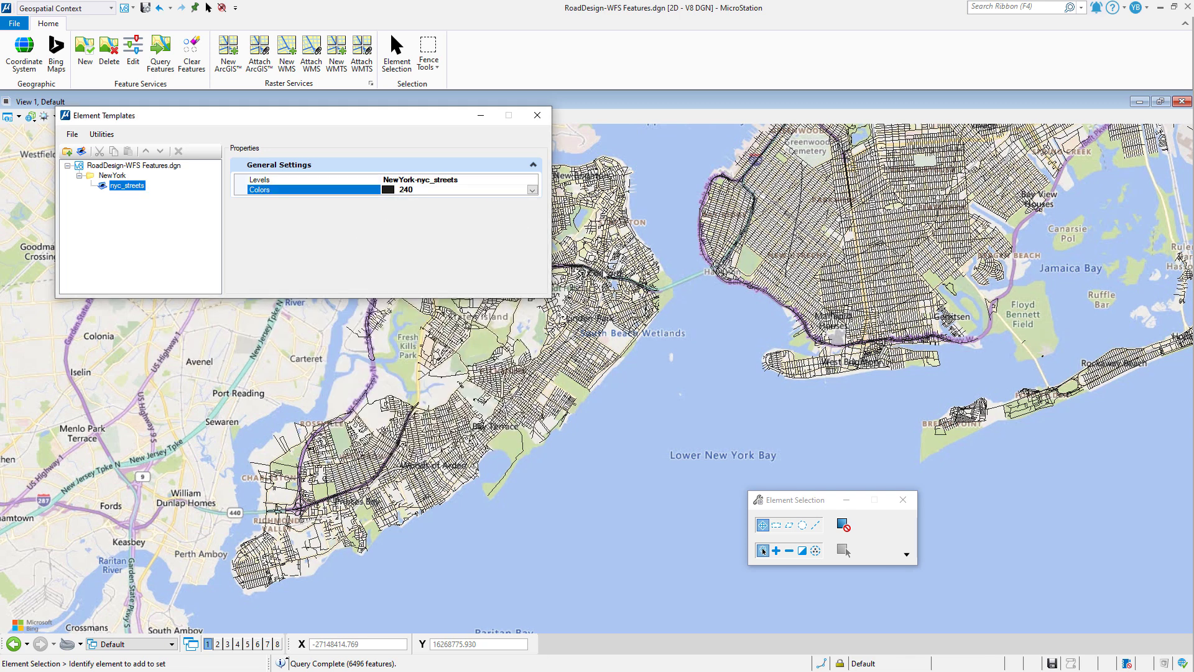
click(536, 114)
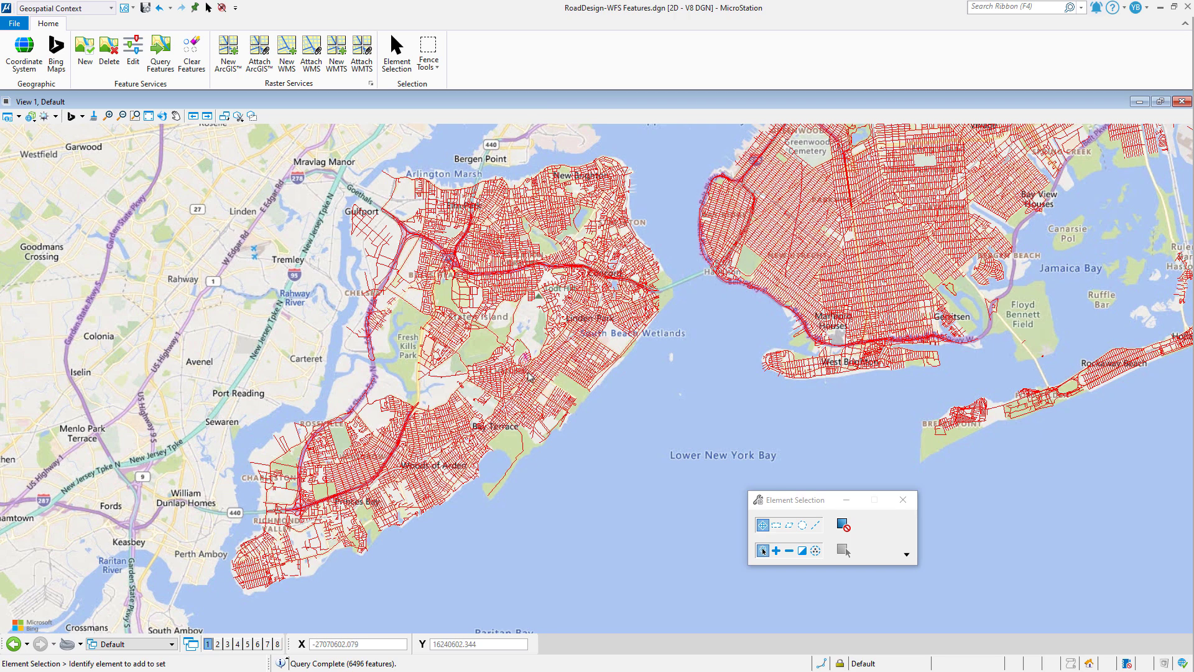
Step: Show the nyc_streets attributes of the street Ebbitts St near Miller Field in Properties
right_click(541, 373)
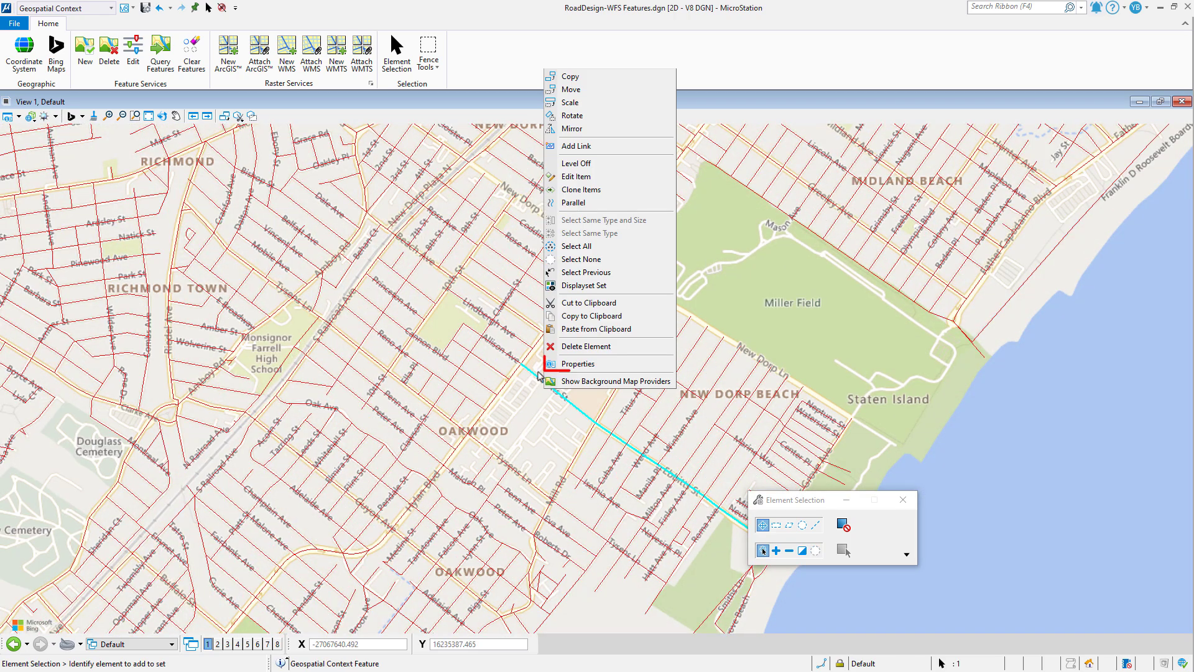
click(579, 363)
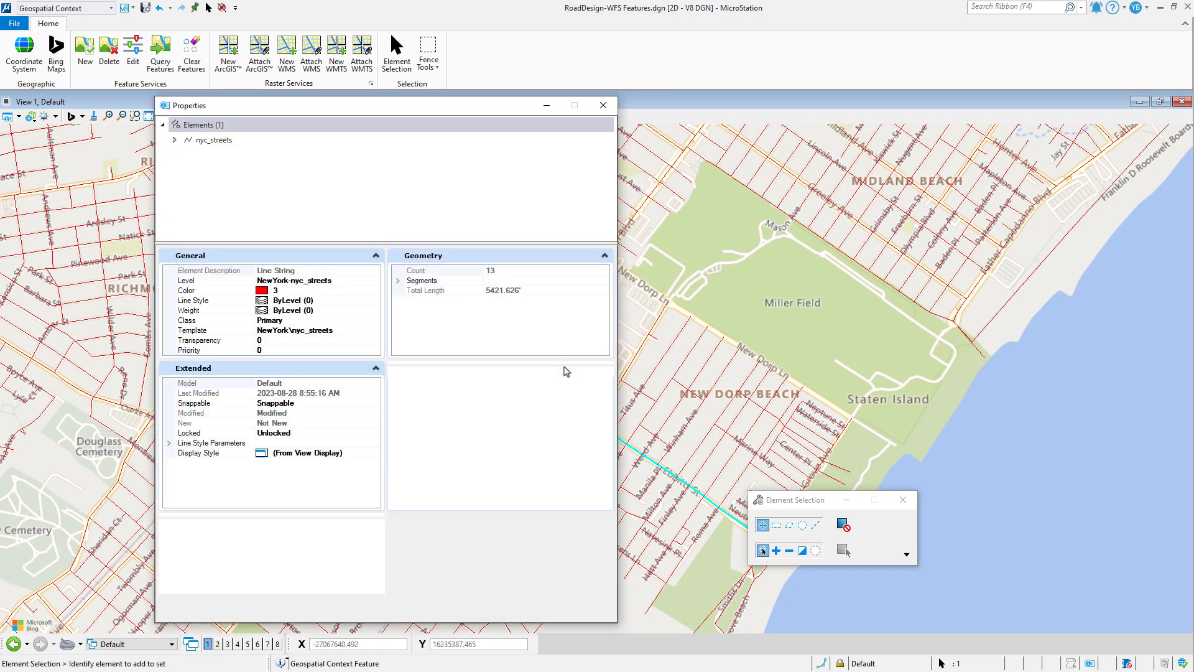
click(174, 140)
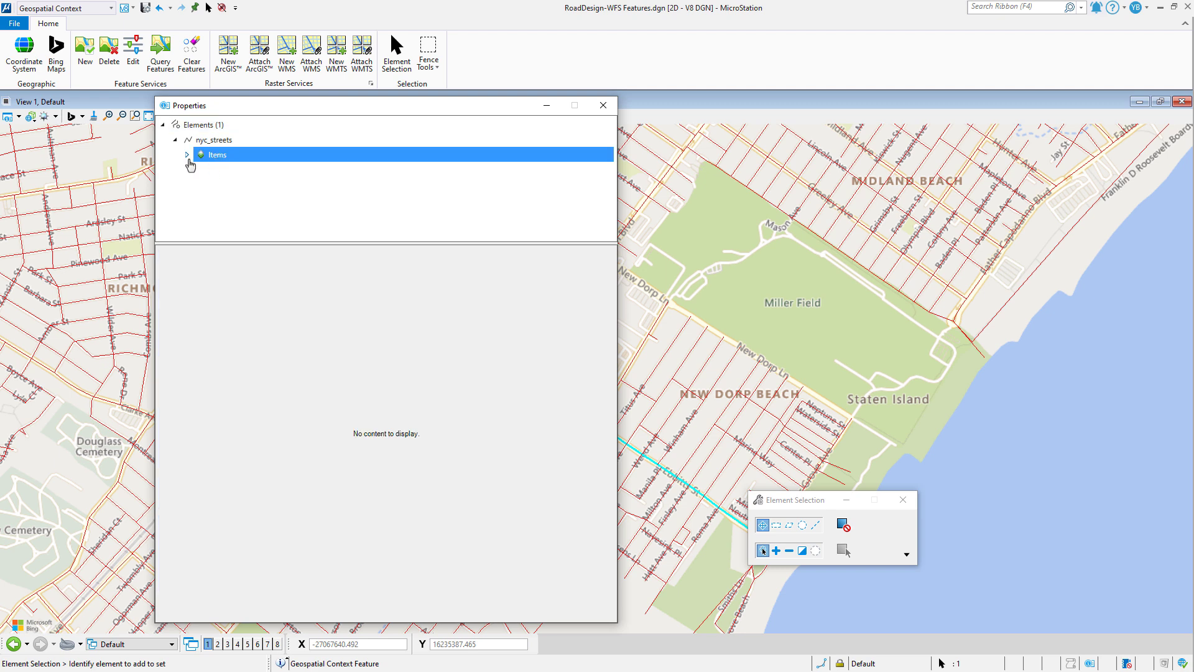
click(188, 154)
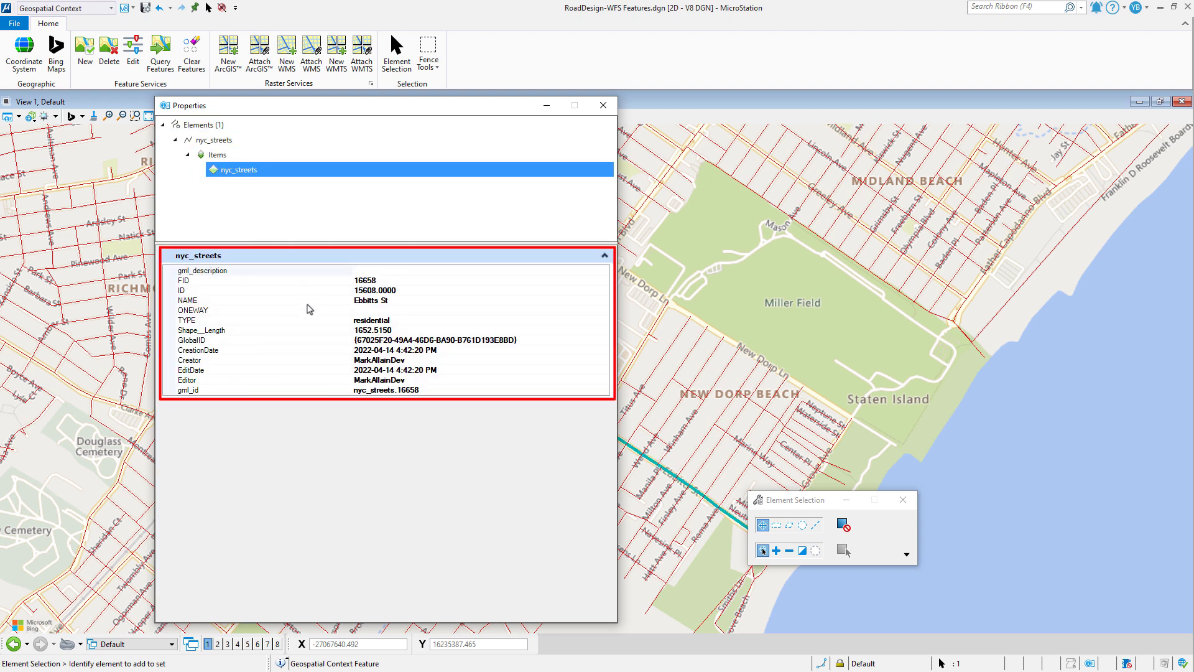